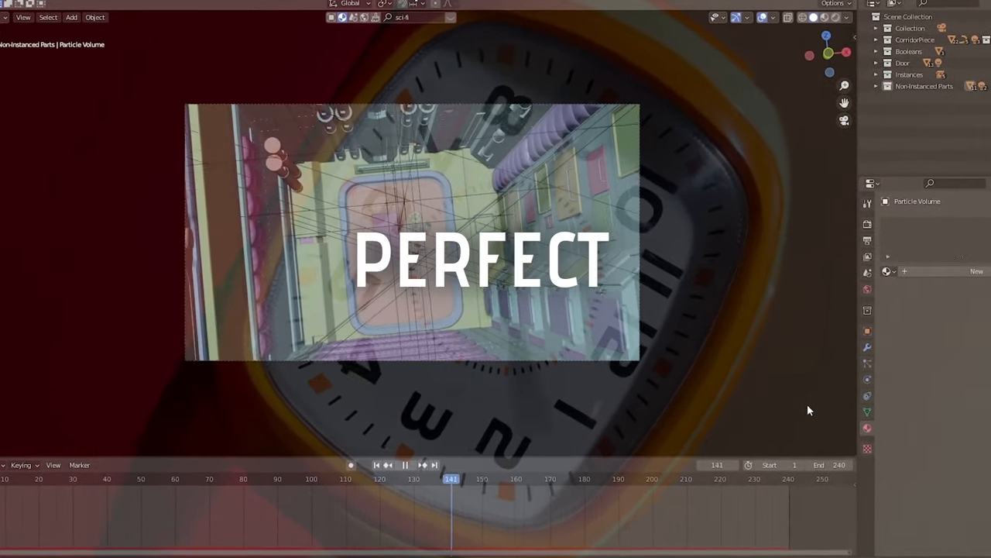
Render the corridor scene's animation from the Render menu.
{"action": "left_click", "coordinate": [124, 37]}
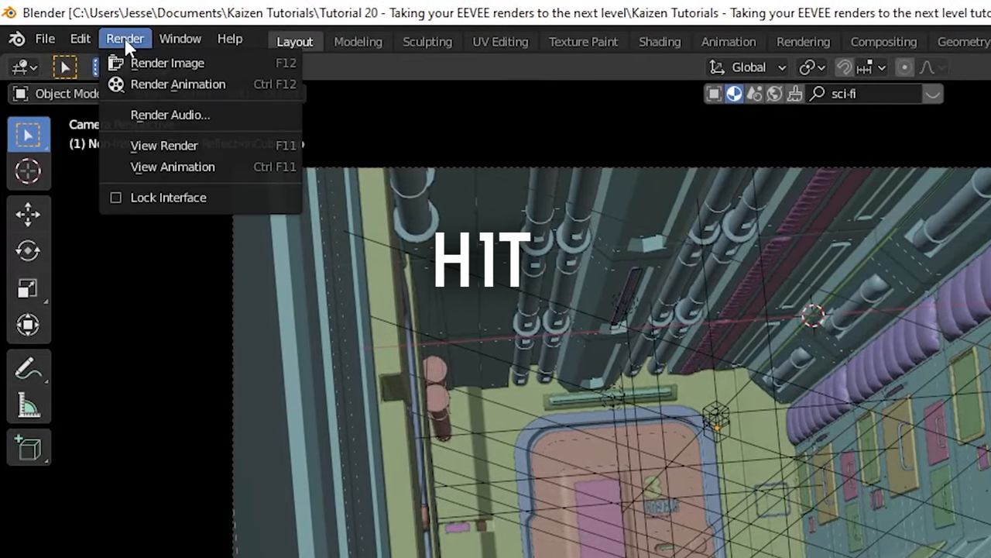
{"action": "mouse_move", "coordinate": [185, 86]}
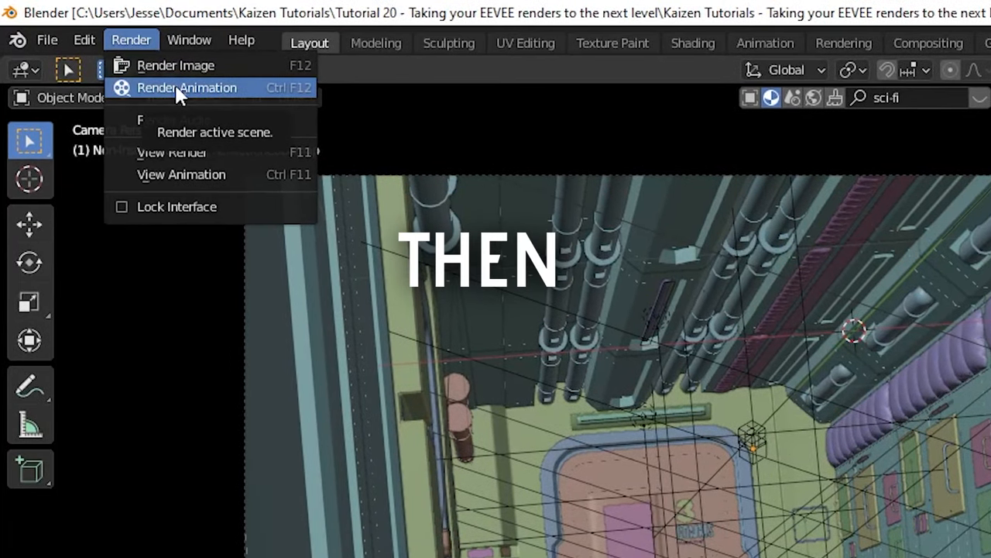
{"action": "left_click", "coordinate": [186, 86]}
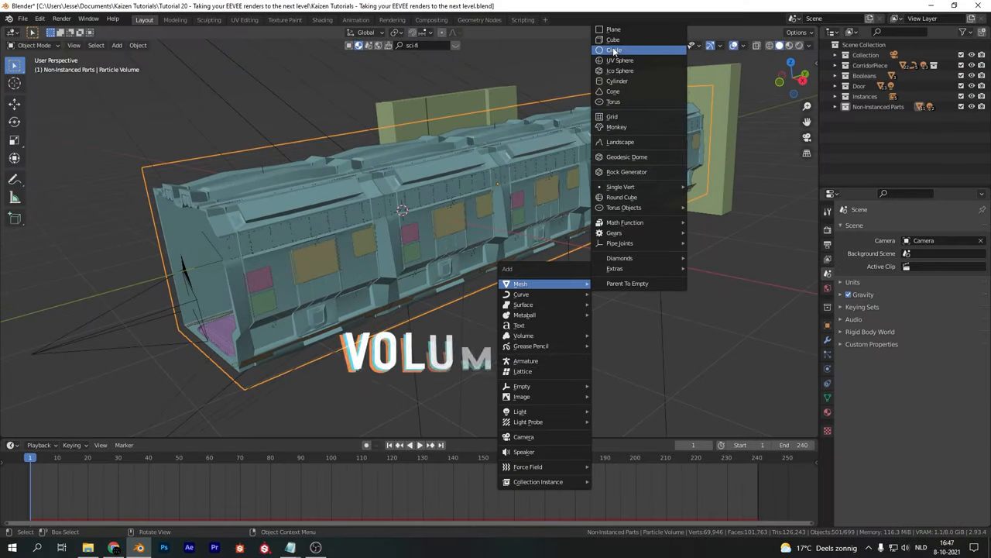
Add a cube scaled around the corridor with a new Principled Volume material.
{"action": "left_click", "coordinate": [614, 50]}
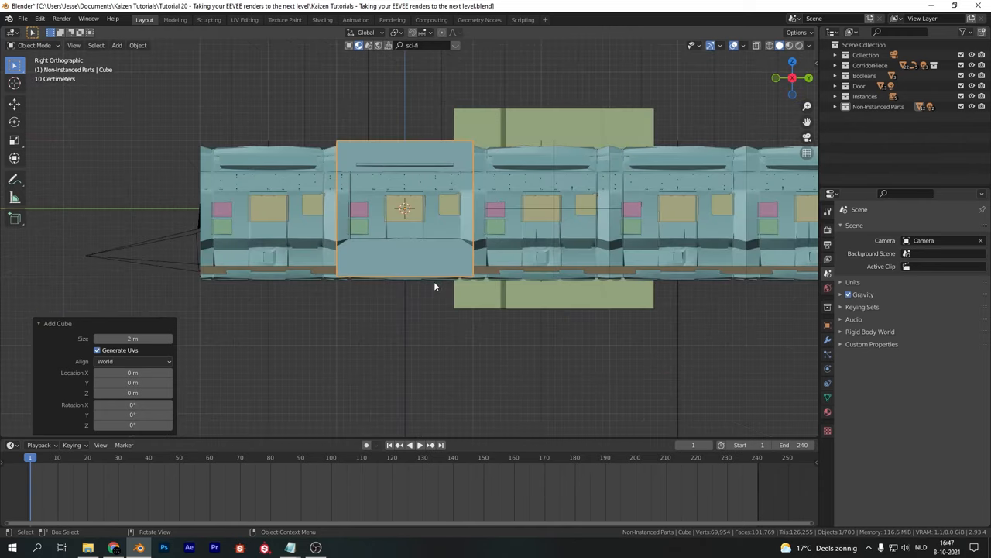
{"action": "key", "text": "g"}
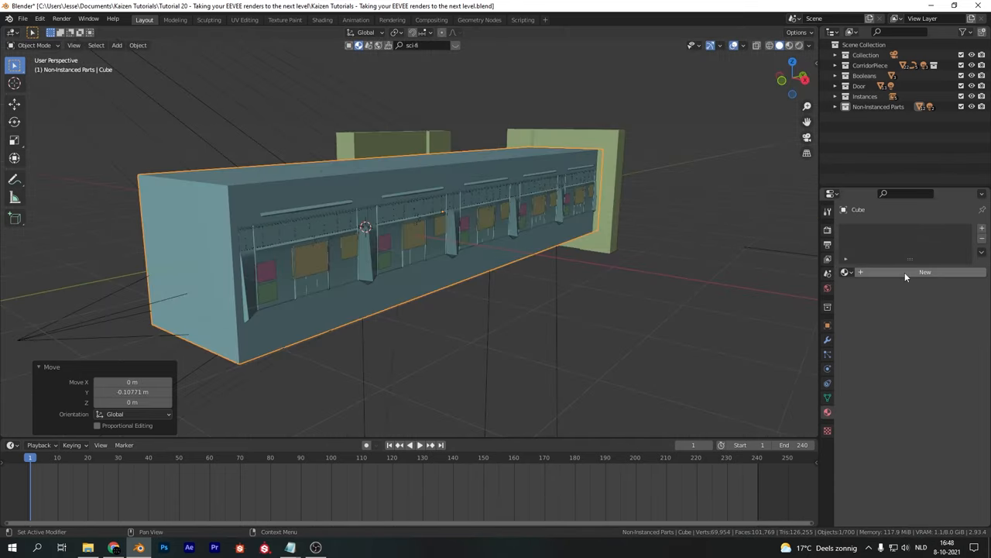
{"action": "left_click", "coordinate": [925, 272]}
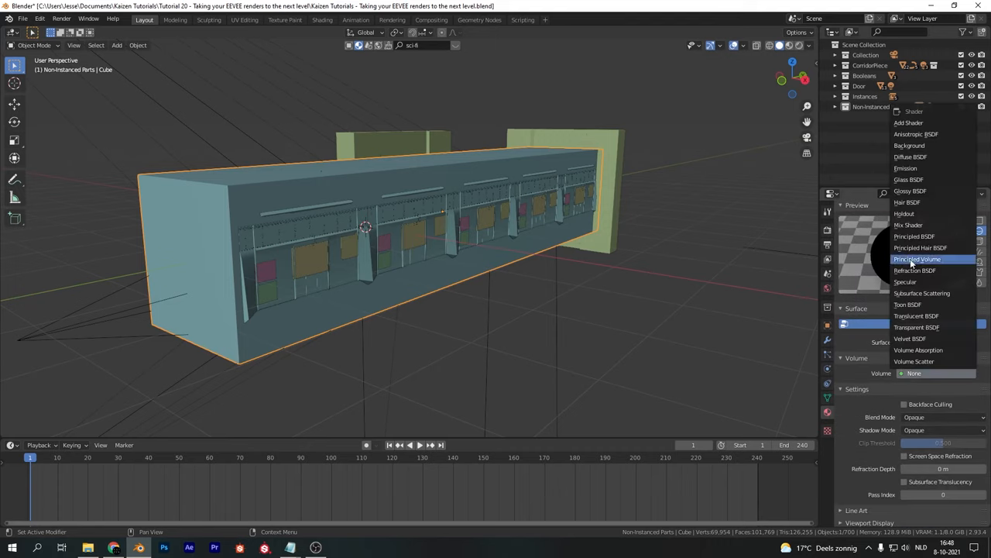
{"action": "left_click", "coordinate": [917, 259]}
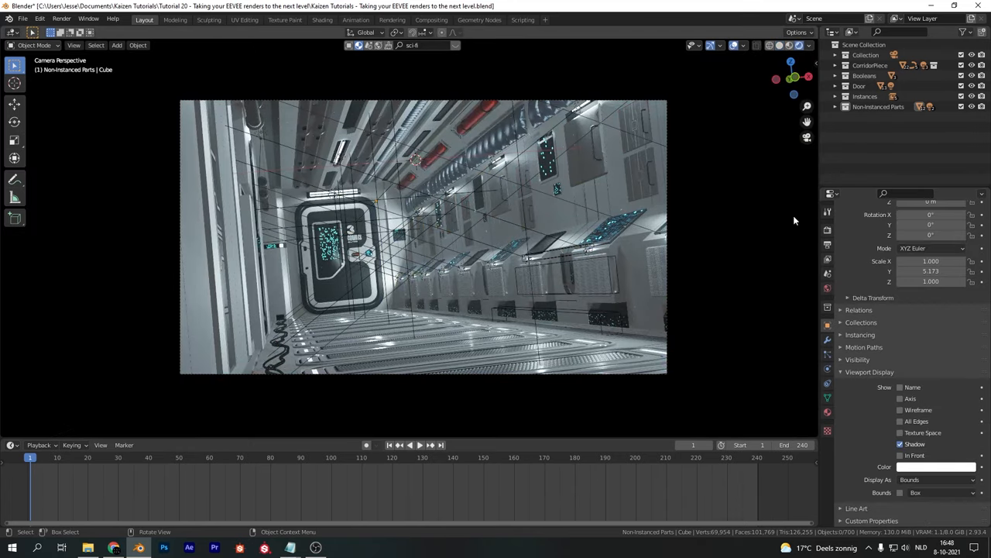
Set a dark blue world background, then move on to the render settings.
{"action": "left_click", "coordinate": [837, 73]}
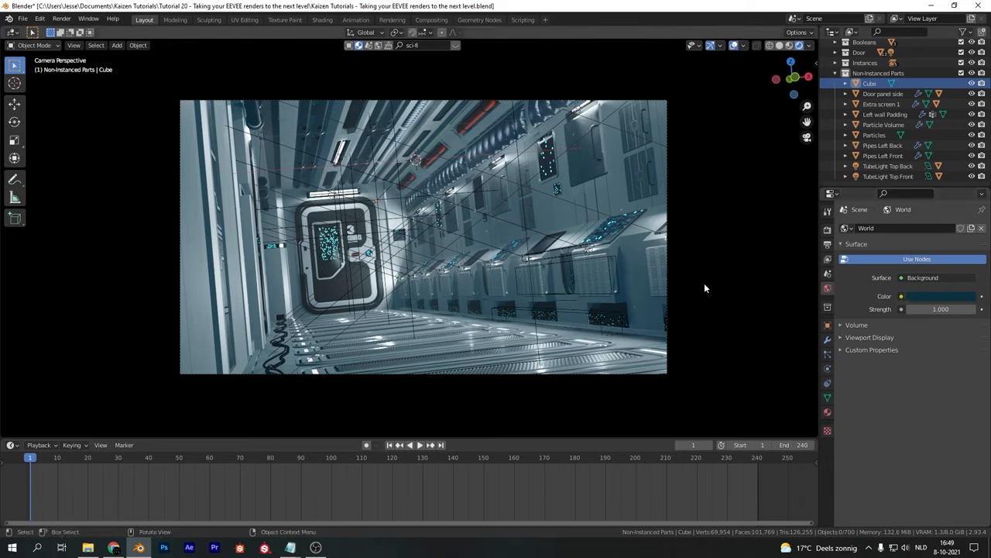
{"action": "left_click", "coordinate": [827, 228]}
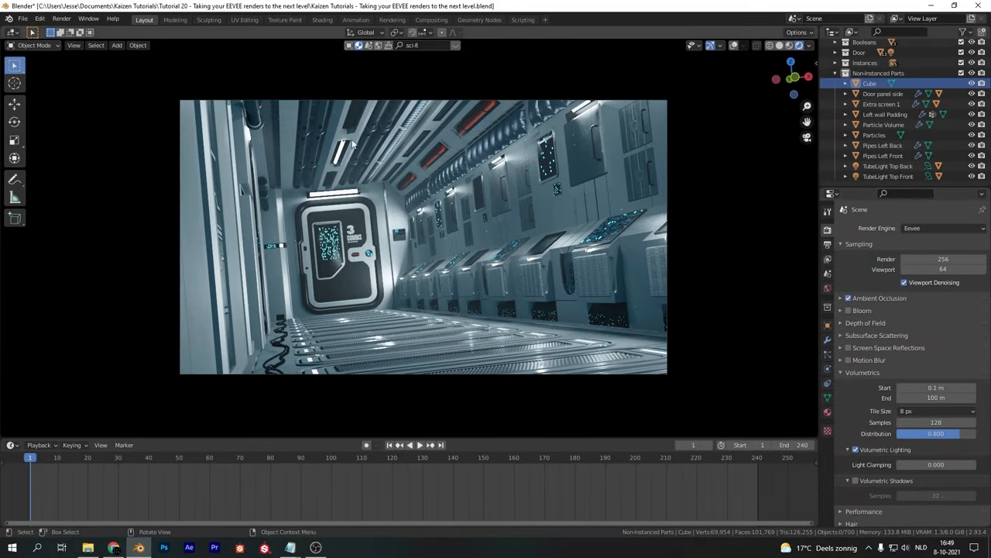
{"action": "mouse_move", "coordinate": [679, 205]}
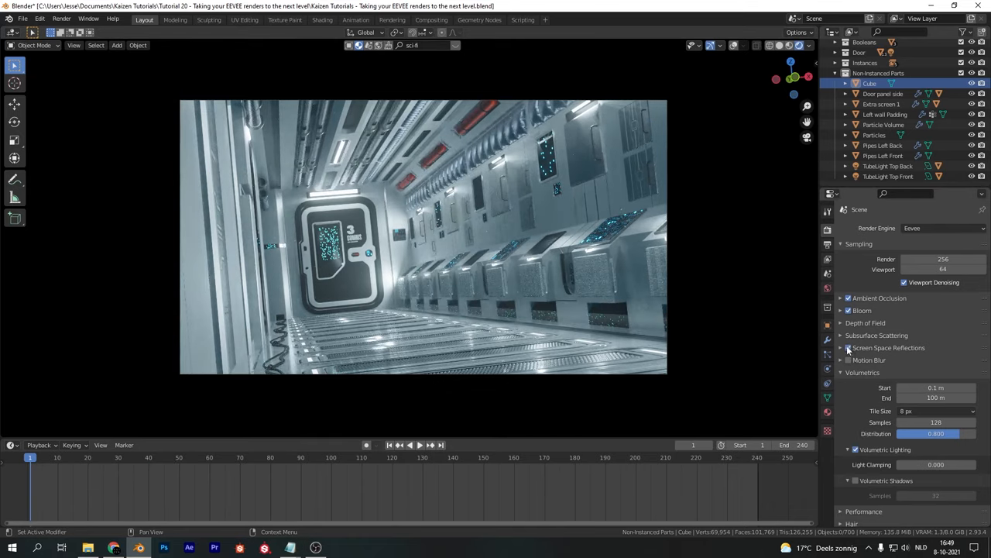
Enable Screen Space Reflections and reach the volumetrics tile size and shadow options.
{"action": "left_click", "coordinate": [849, 347]}
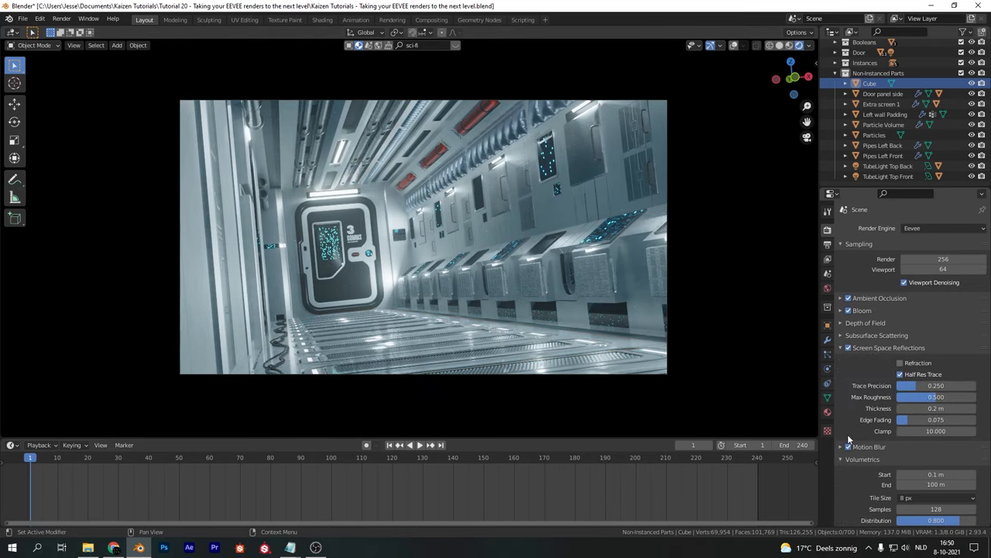
{"action": "scroll", "scroll_direction": "down", "scroll_amount": 3}
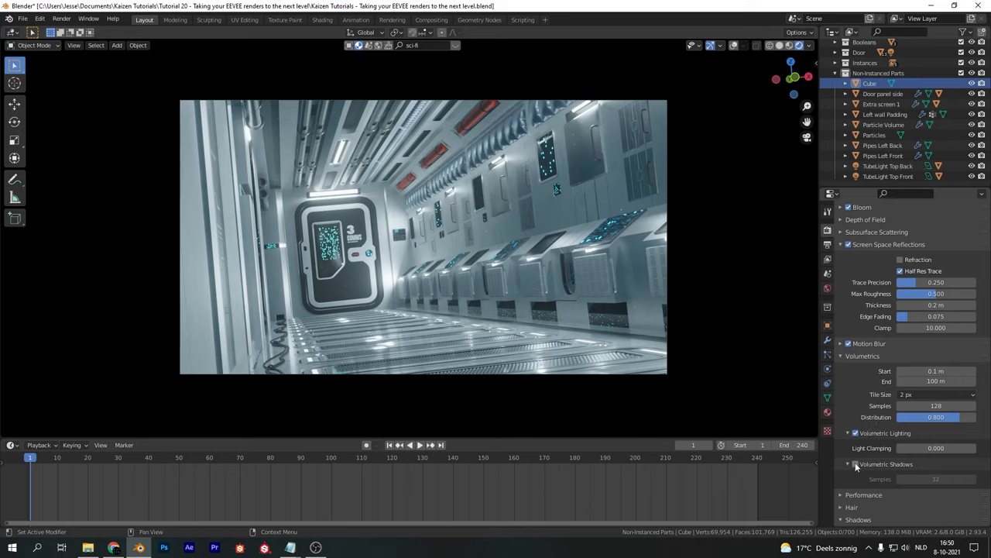
{"action": "scroll", "scroll_direction": "down", "scroll_amount": 3}
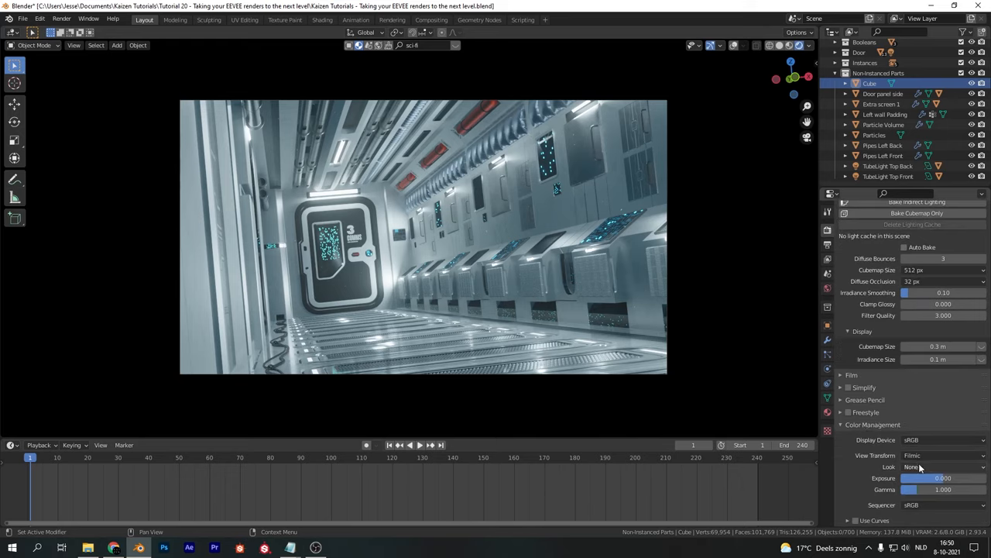
Adjust Color Management before switching the viewport back to solid shading.
{"action": "left_click", "coordinate": [943, 466]}
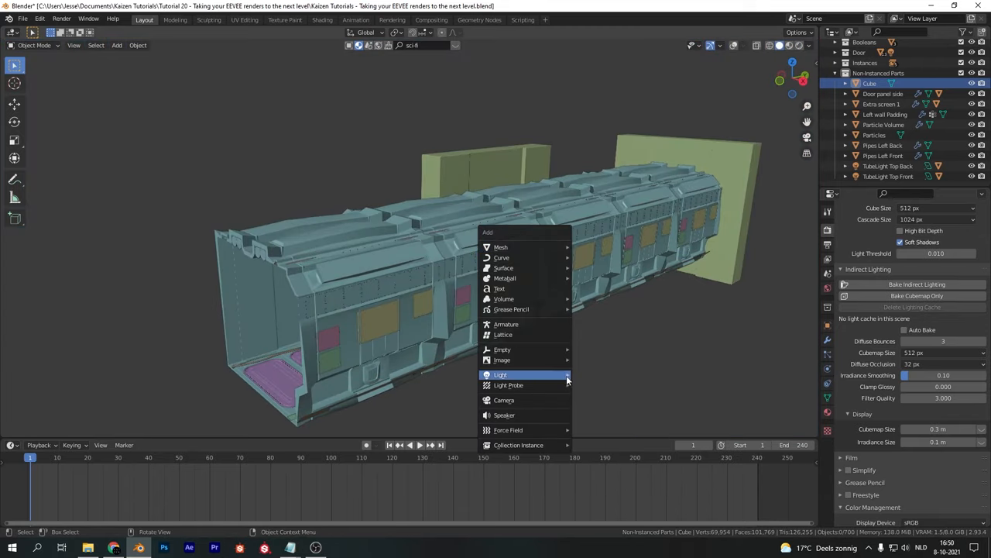
{"action": "mouse_move", "coordinate": [508, 384]}
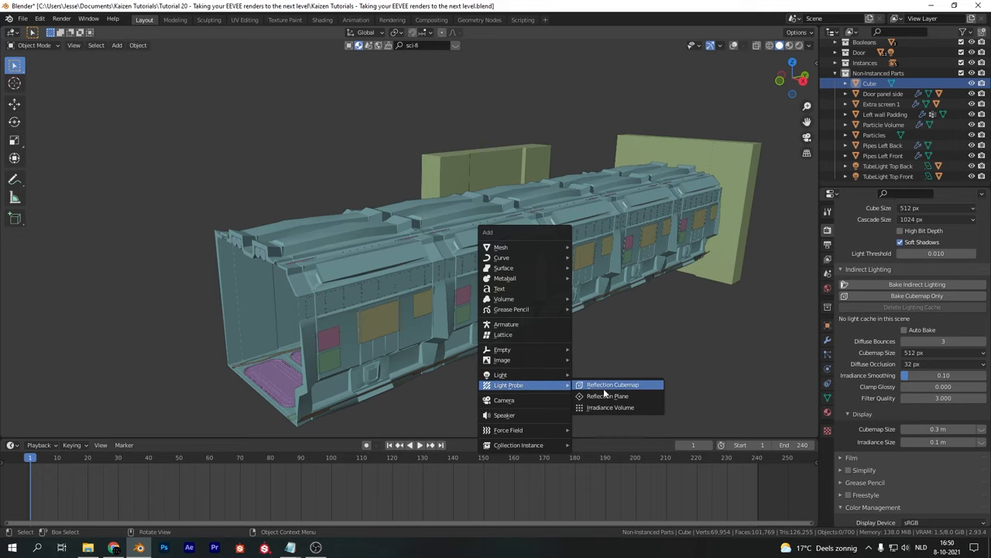
Add a Reflection Cubemap light probe inside the corridor.
{"action": "left_click", "coordinate": [613, 384]}
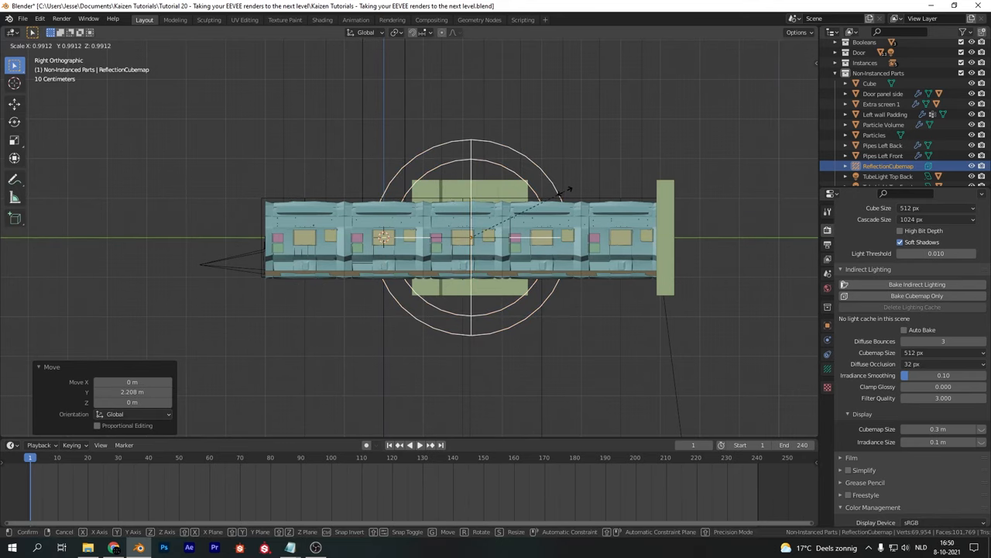
{"action": "mouse_move", "coordinate": [790, 220]}
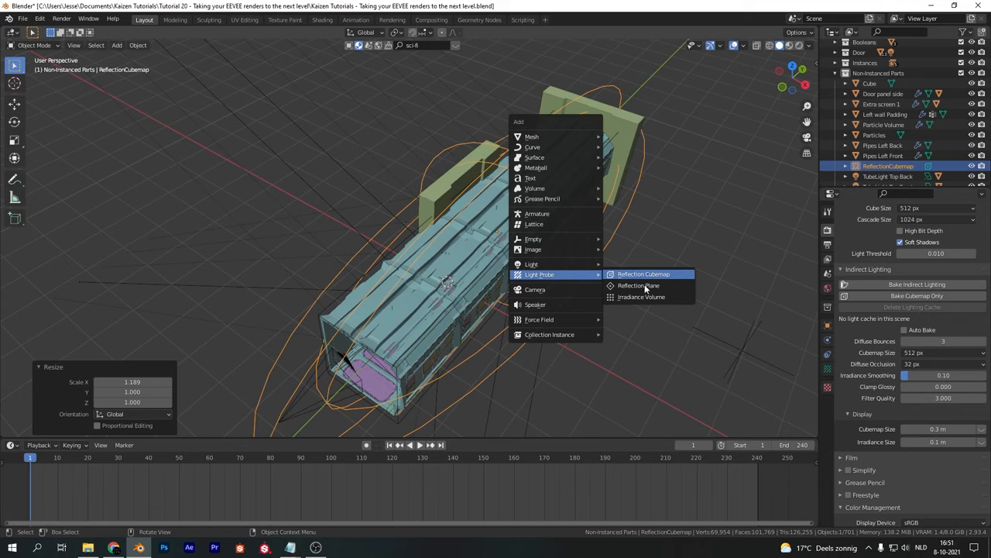
Add an Irradiance Volume over the corridor and raise its probe Resolution X/Y/Z.
{"action": "left_click", "coordinate": [642, 298]}
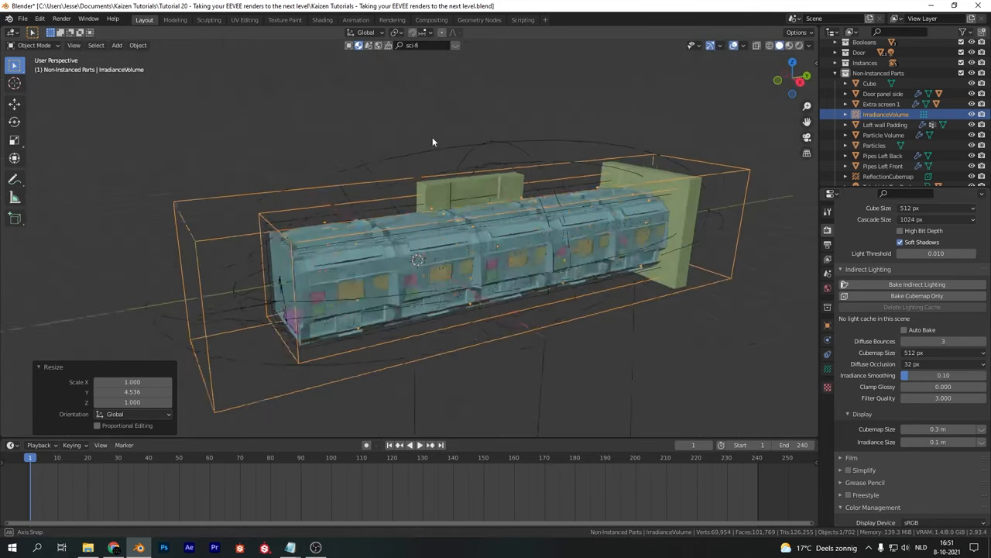
{"action": "left_click", "coordinate": [827, 365]}
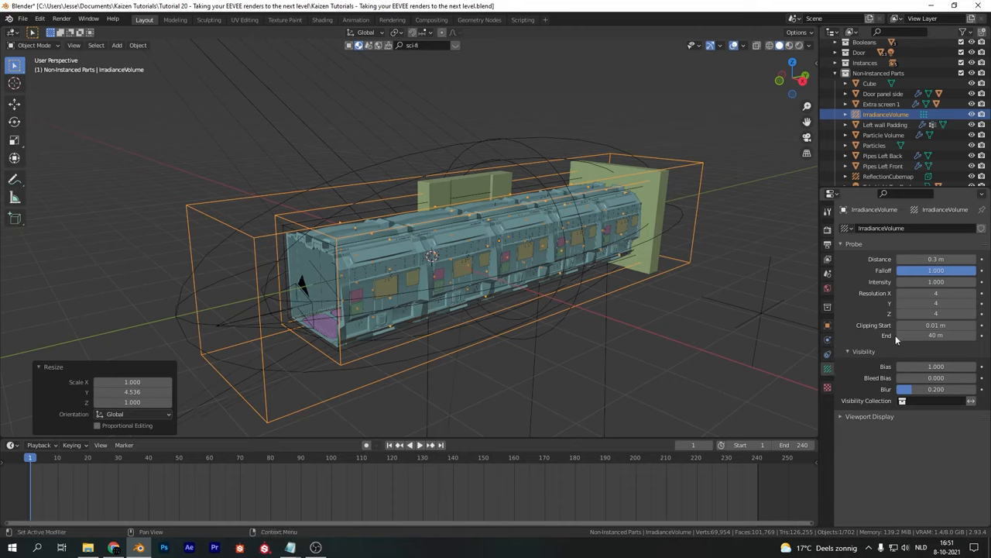
{"action": "left_click", "coordinate": [936, 292]}
{"action": "type", "text": "8"}
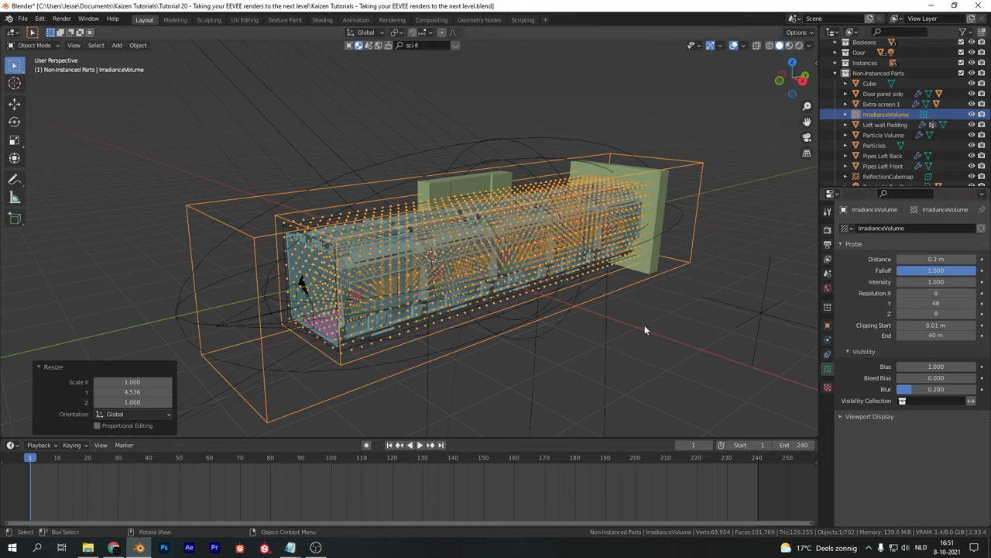
{"action": "mouse_move", "coordinate": [680, 339]}
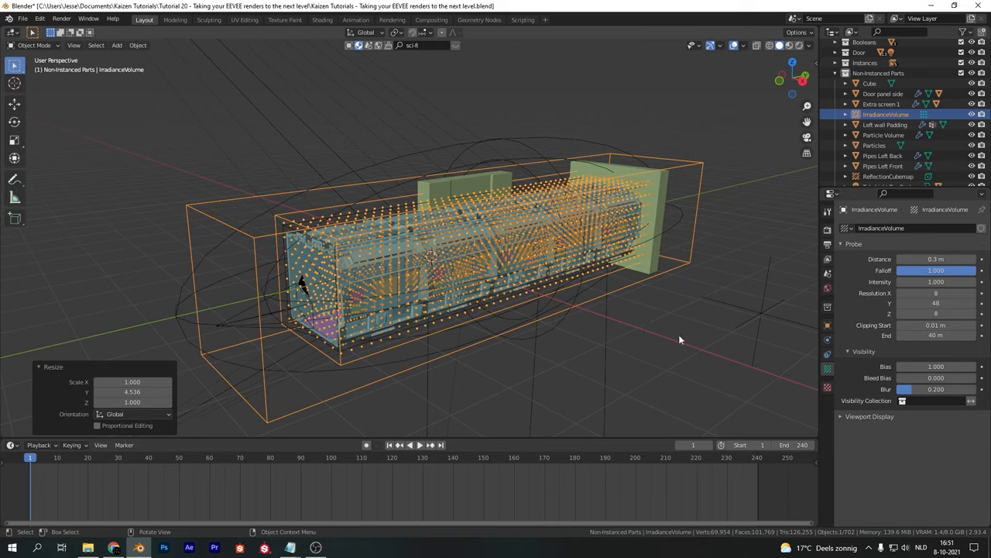
{"action": "mouse_move", "coordinate": [694, 344]}
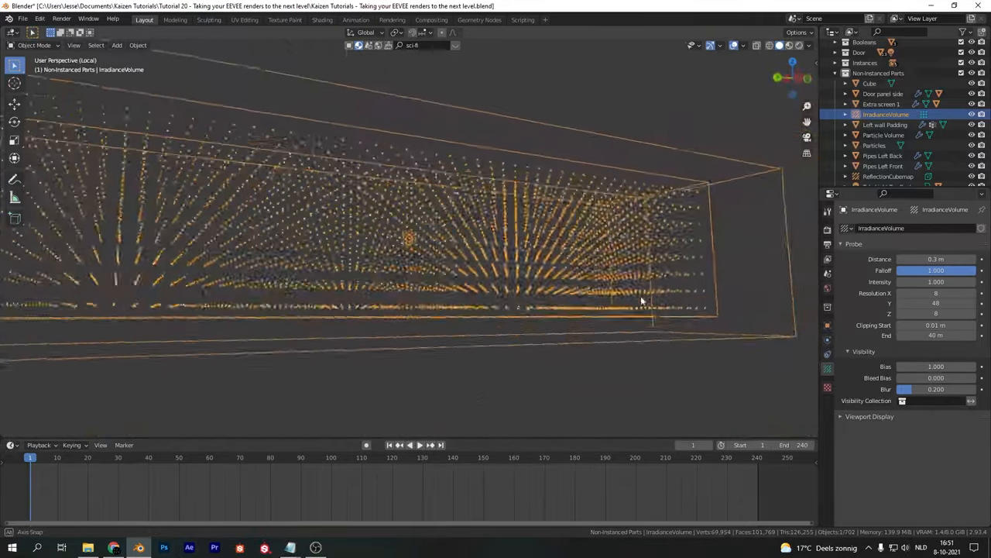
{"action": "left_click_drag", "start_coordinate": [641, 301], "coordinate": [436, 313]}
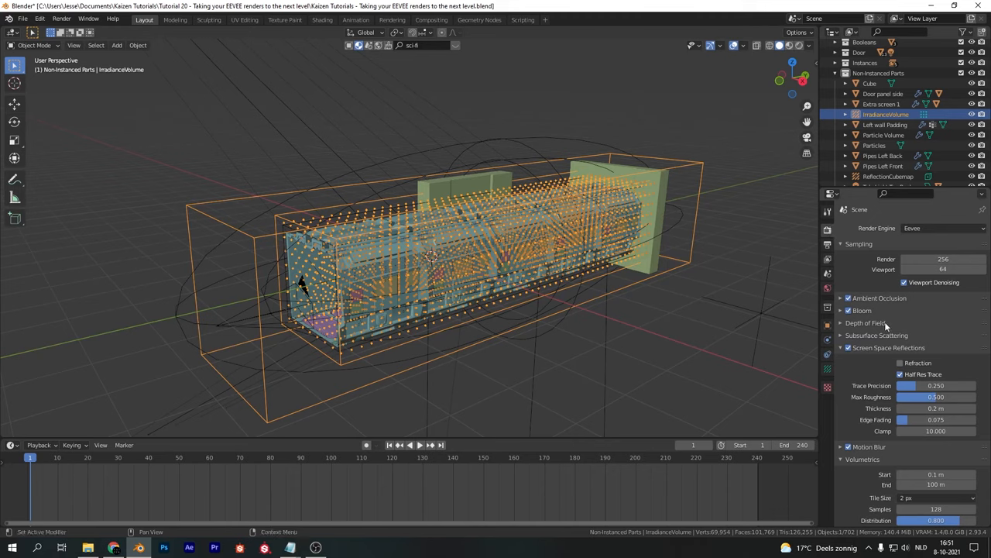
Bake Indirect Lighting from the Render Properties panel.
{"action": "scroll", "scroll_direction": "down", "scroll_amount": 3}
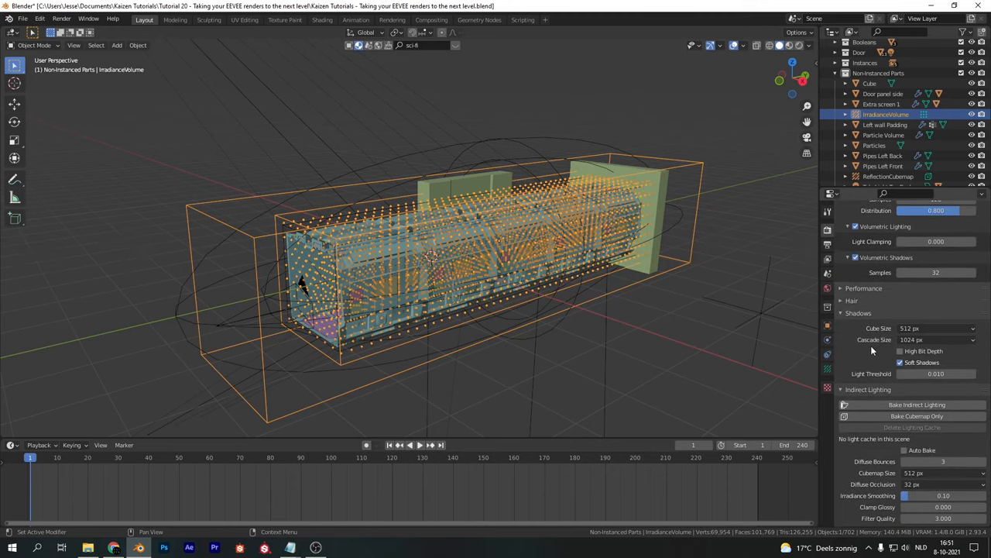
{"action": "scroll", "scroll_direction": "down", "scroll_amount": 3}
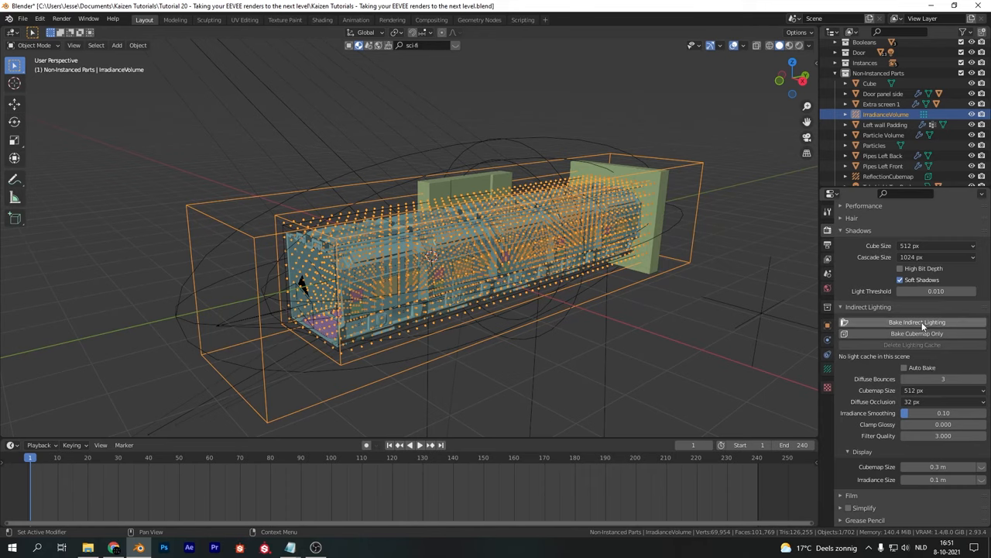
{"action": "left_click", "coordinate": [917, 321]}
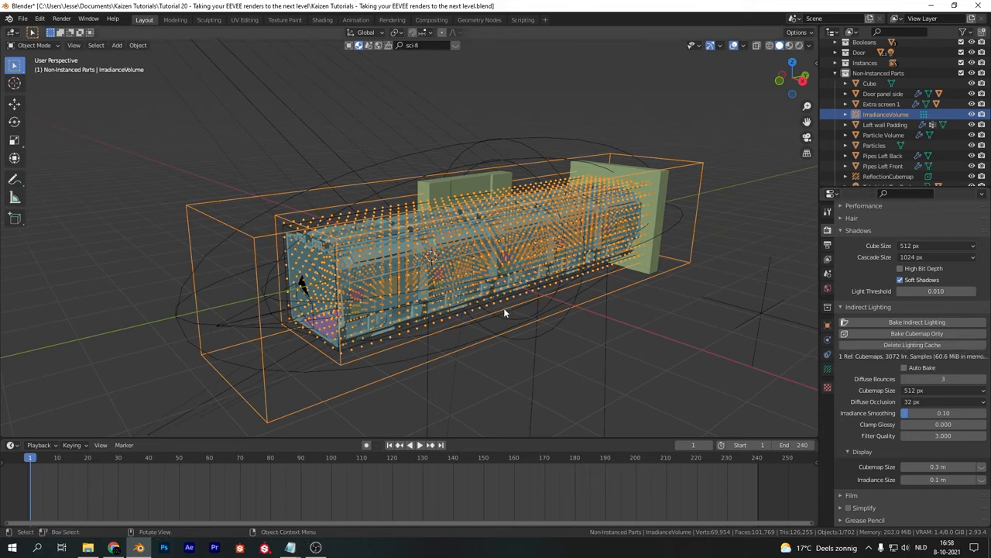
{"action": "mouse_move", "coordinate": [488, 239]}
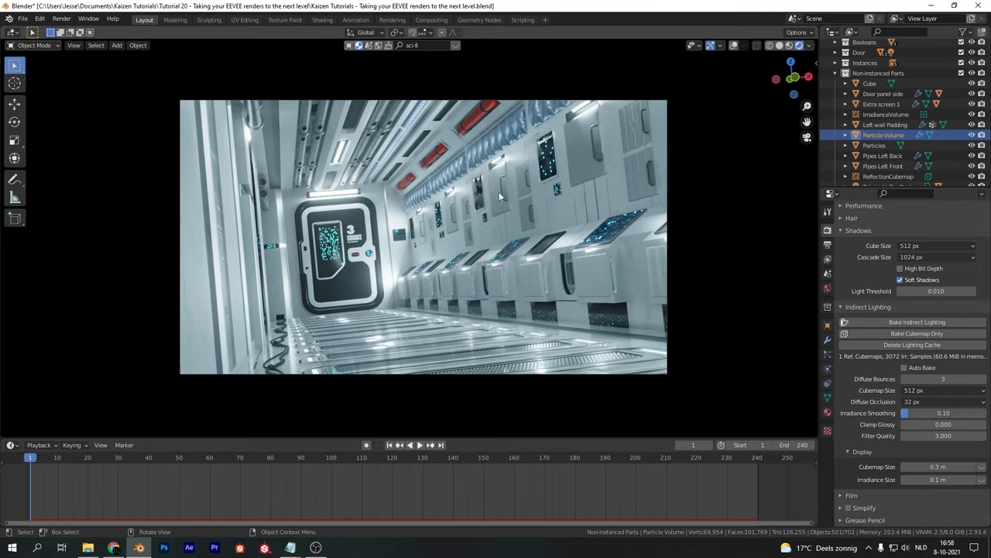
{"action": "mouse_move", "coordinate": [432, 201]}
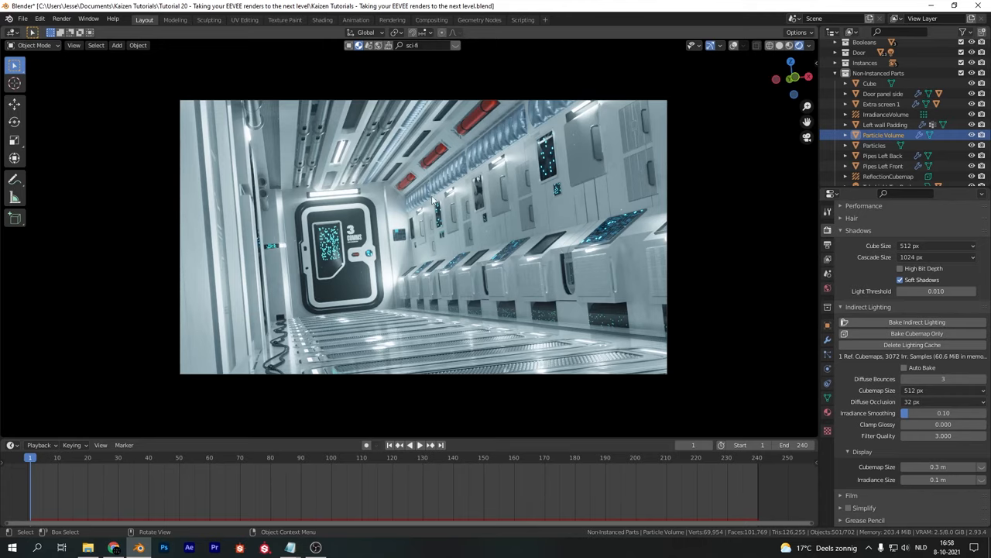
Fly the view through the baked corridor interior before returning to the camera.
{"action": "left_click_drag", "start_coordinate": [426, 232], "coordinate": [434, 219]}
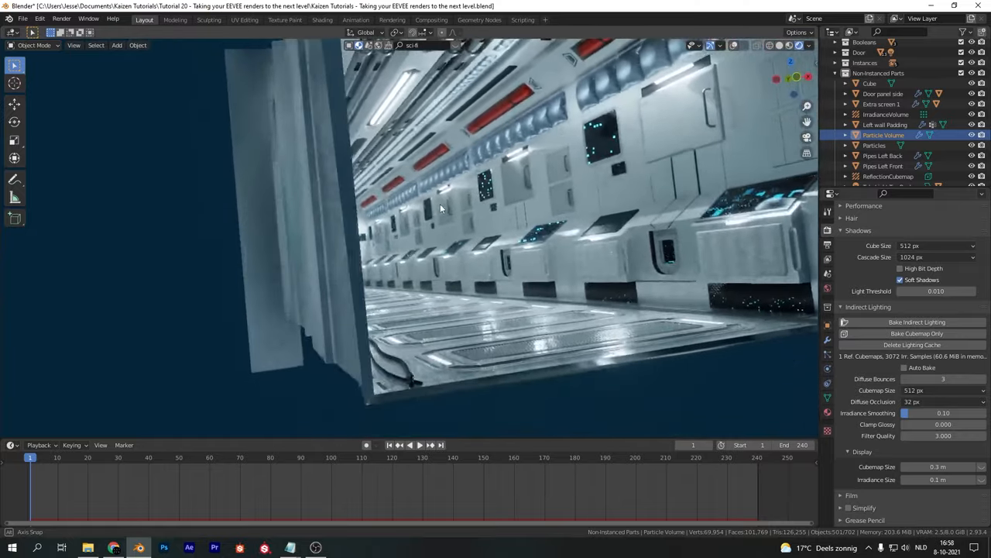
{"action": "left_click_drag", "start_coordinate": [442, 209], "coordinate": [403, 225]}
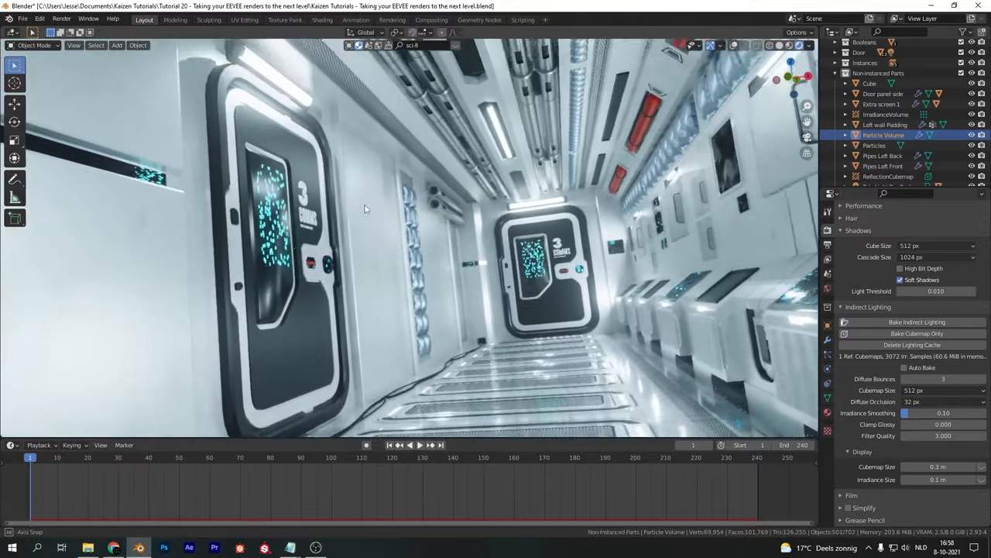
{"action": "left_click_drag", "start_coordinate": [364, 209], "coordinate": [310, 193]}
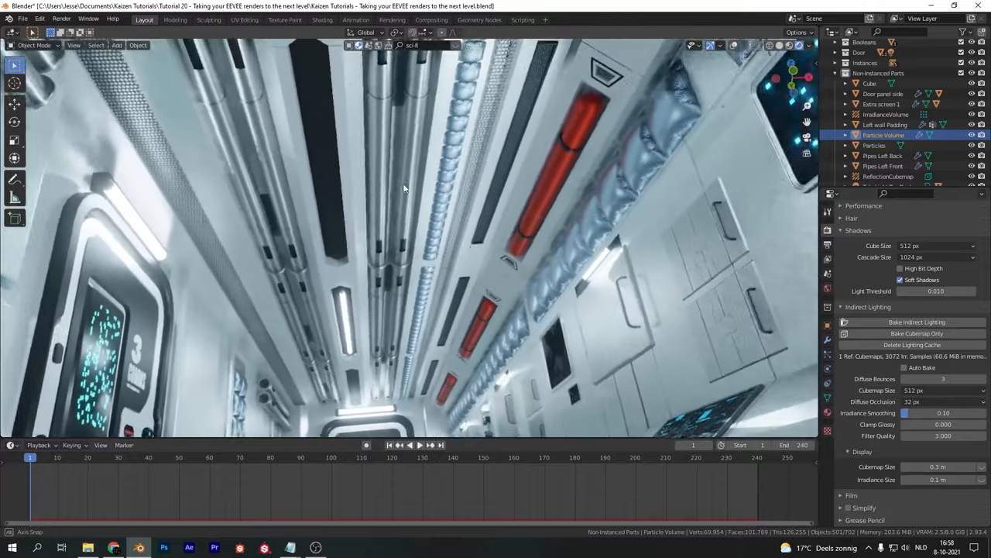
{"action": "left_click_drag", "start_coordinate": [403, 189], "coordinate": [417, 193]}
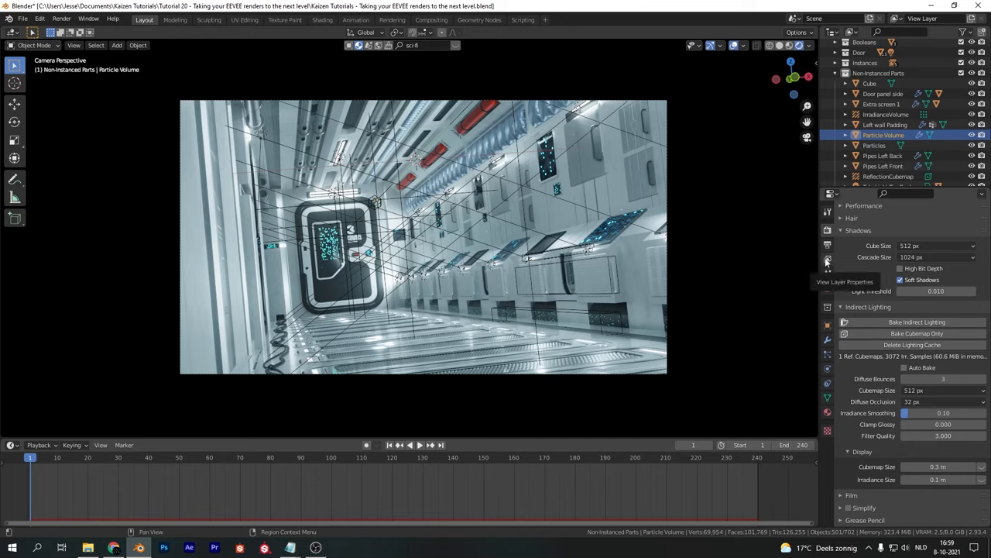
Enable the Mist, Shadow and Ambient Occlusion passes in View Layer Properties.
{"action": "left_click", "coordinate": [827, 260]}
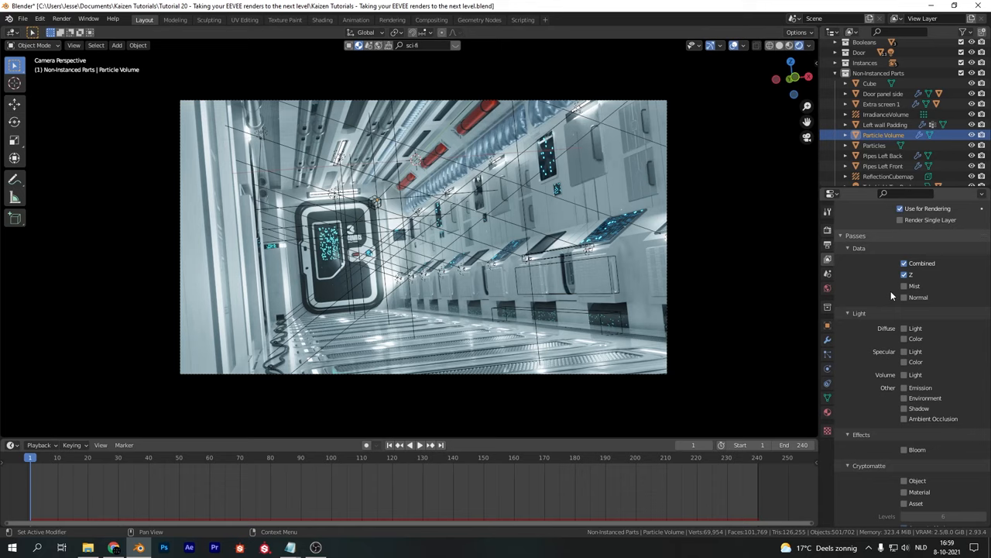
{"action": "left_click", "coordinate": [905, 285]}
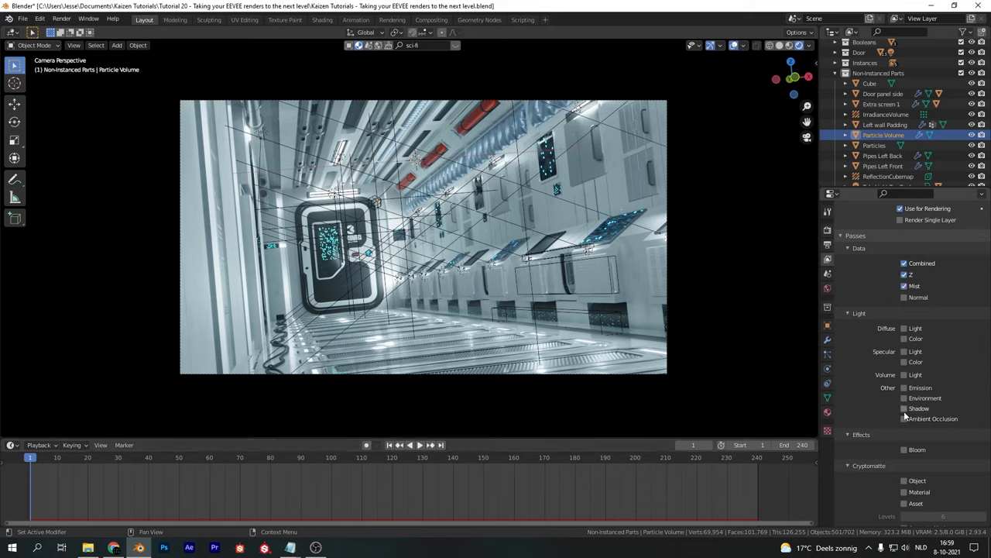
{"action": "left_click", "coordinate": [905, 409]}
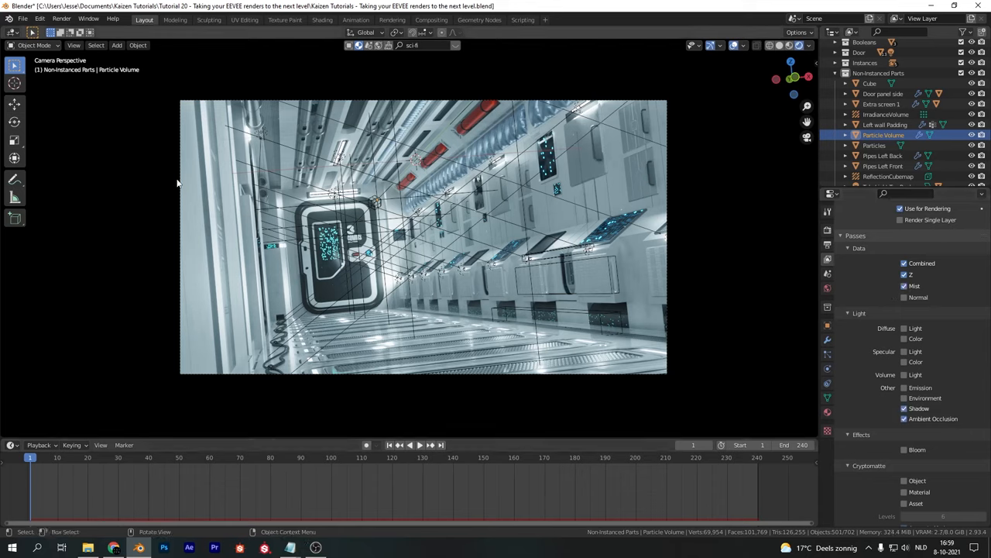
{"action": "left_click", "coordinate": [62, 18]}
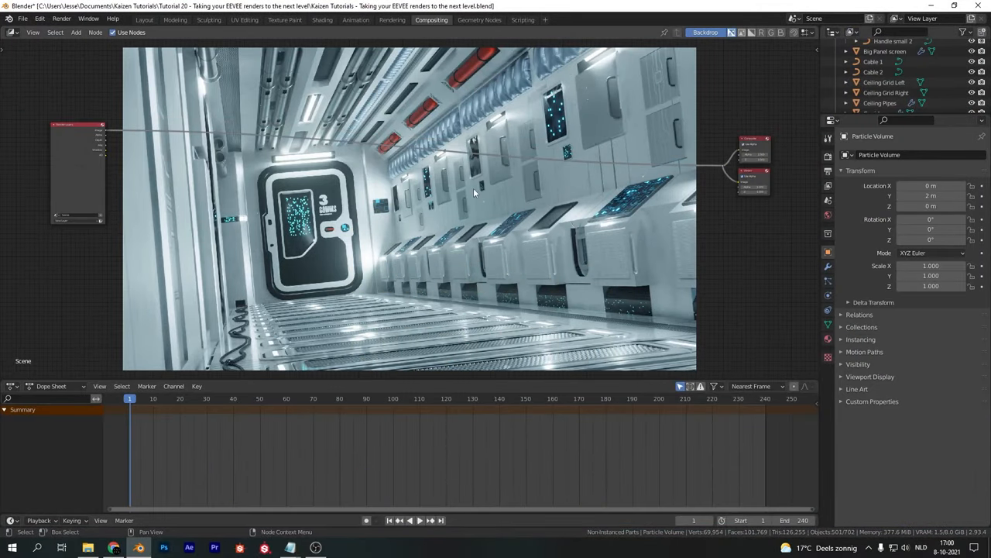
{"action": "mouse_move", "coordinate": [164, 68]}
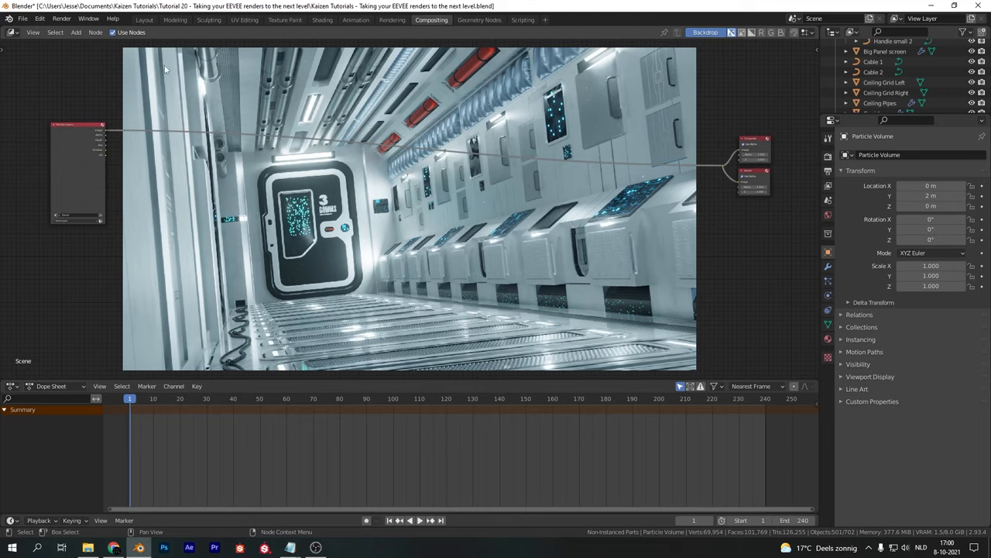
{"action": "mouse_move", "coordinate": [189, 144]}
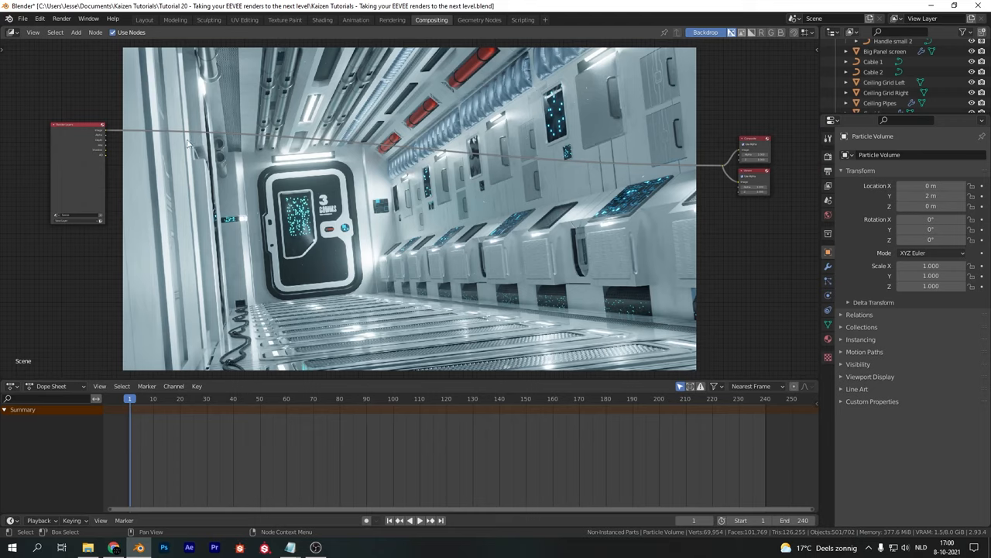
Search 'color' and add a Color Balance node to the compositor tree.
{"action": "type", "text": "color"}
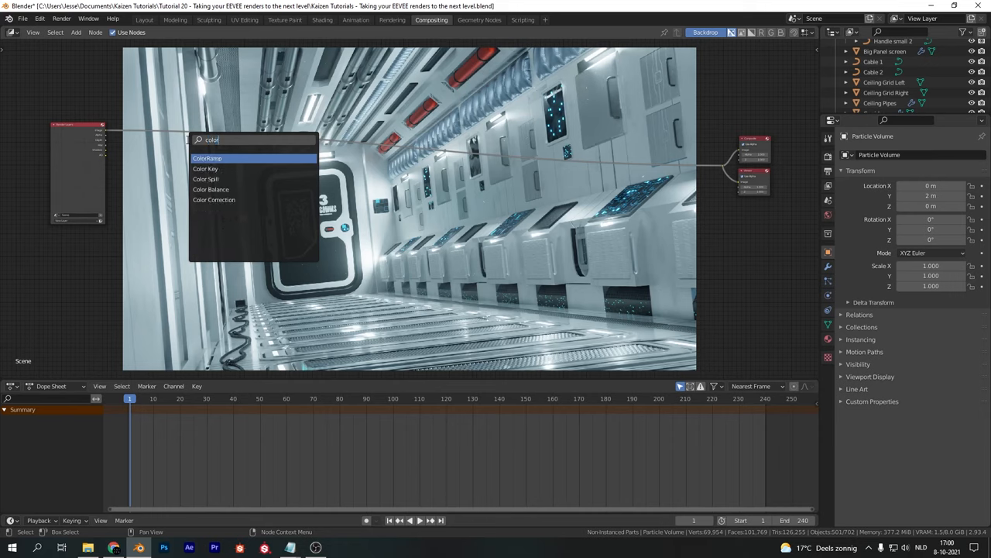
{"action": "left_click", "coordinate": [211, 189]}
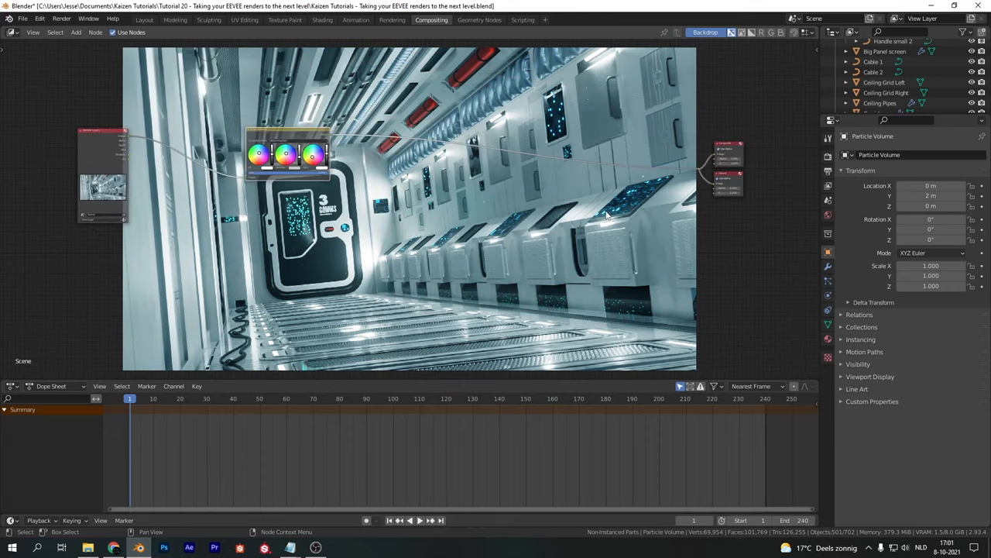
Add a ColorRamp node for the mist pass and pull its stops closer for higher contrast.
{"action": "type", "text": "colo"}
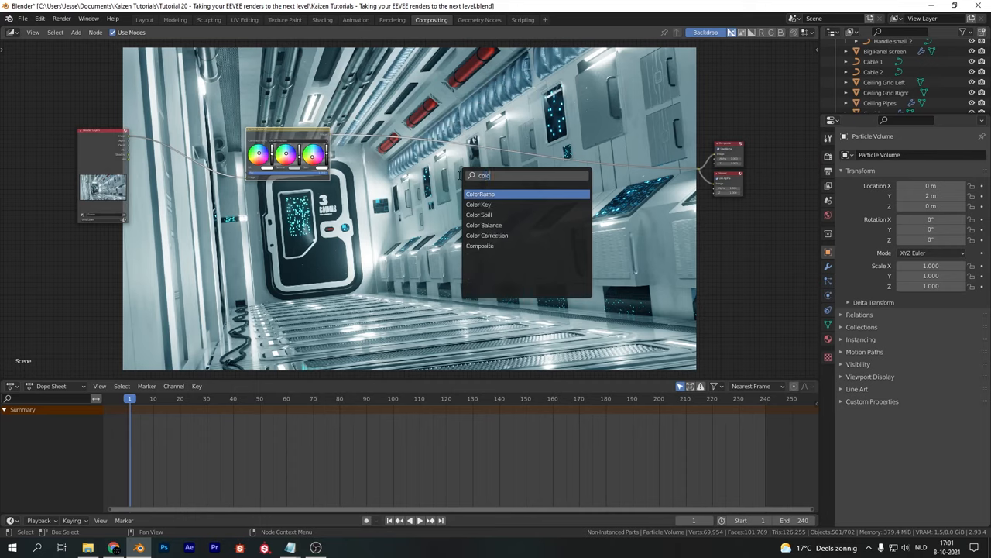
{"action": "left_click", "coordinate": [480, 194]}
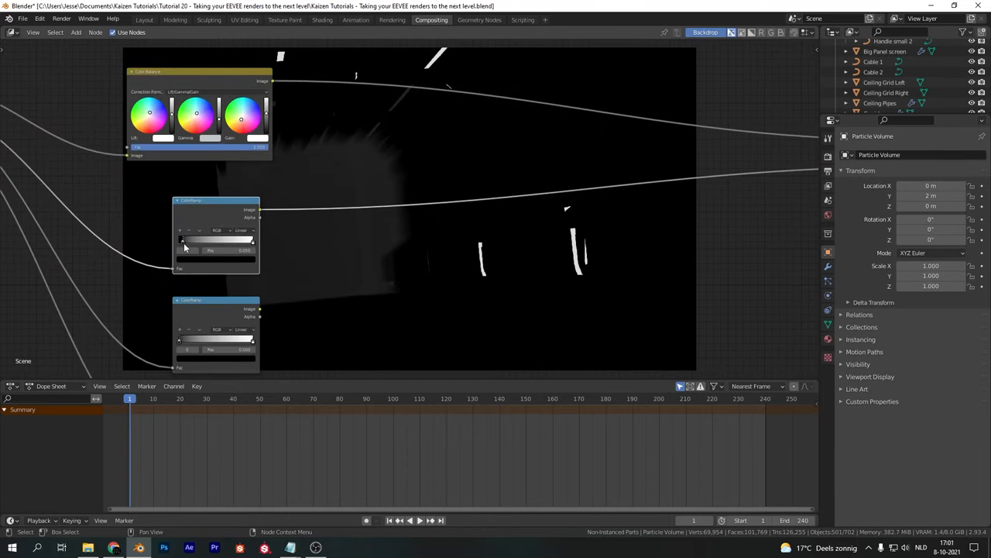
{"action": "left_click_drag", "start_coordinate": [183, 238], "coordinate": [224, 238]}
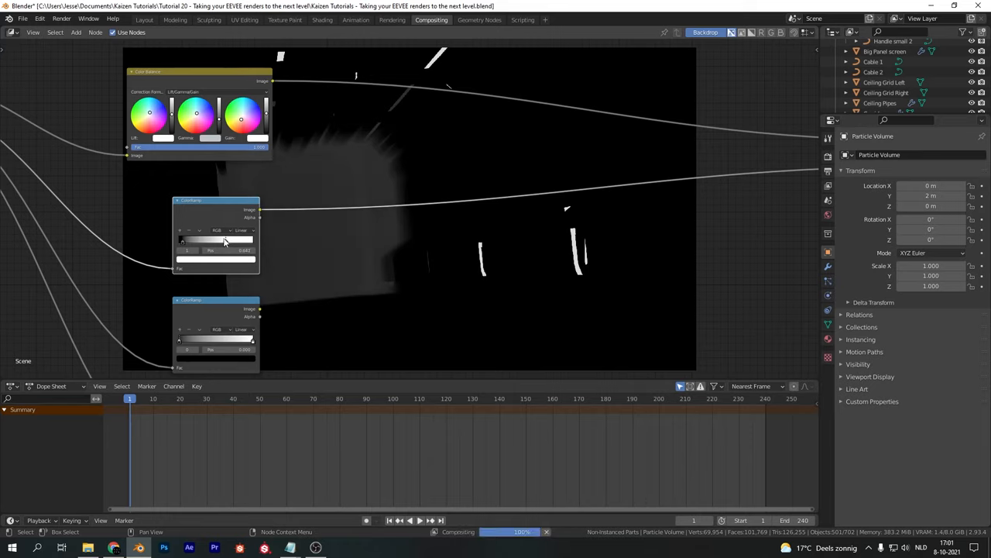
{"action": "left_click_drag", "start_coordinate": [224, 240], "coordinate": [189, 240]}
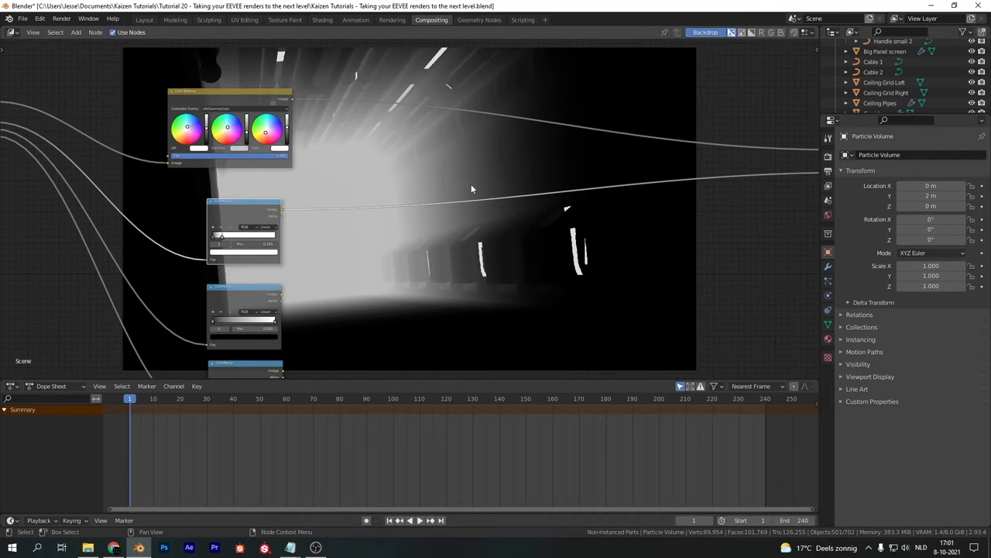
{"action": "mouse_move", "coordinate": [629, 149]}
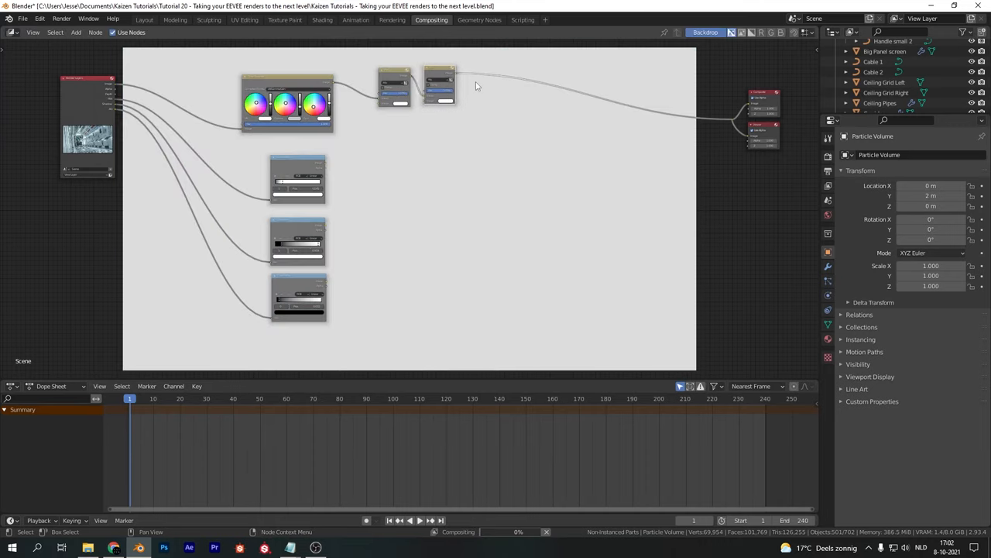
Slot Mix nodes after Color Balance and tune their Fac strengths for the ramped passes, then search 'rgb'.
{"action": "left_click_drag", "start_coordinate": [439, 78], "coordinate": [494, 81]}
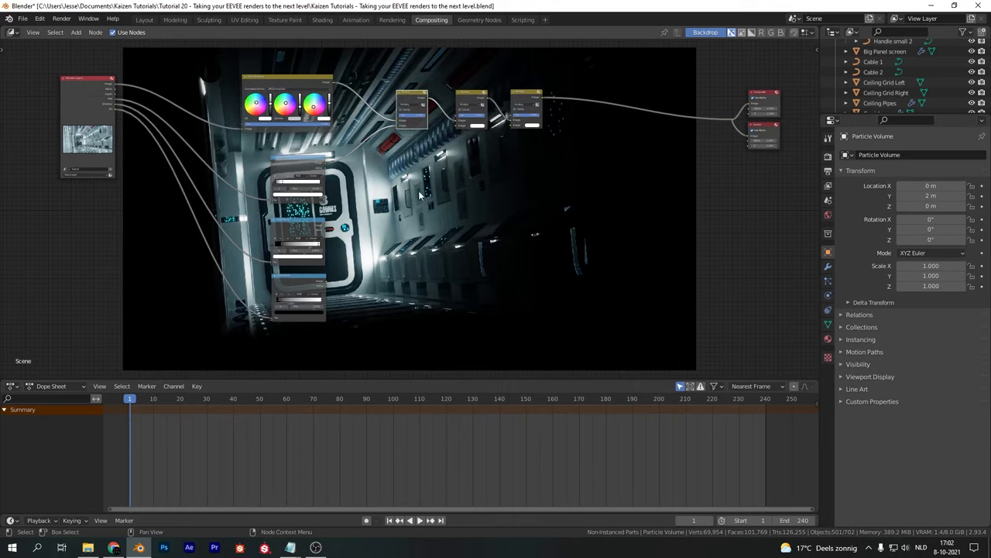
{"action": "mouse_move", "coordinate": [410, 118]}
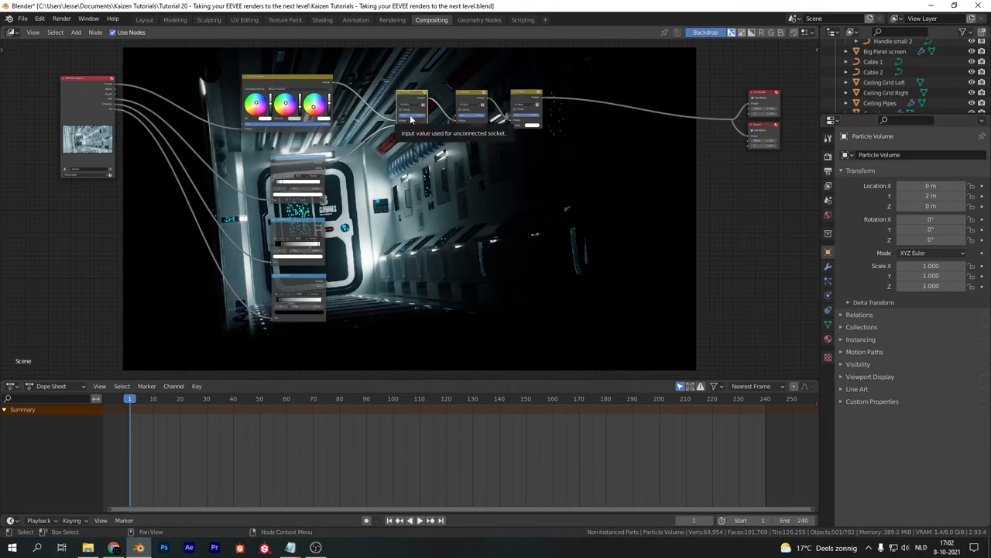
{"action": "mouse_move", "coordinate": [298, 187]}
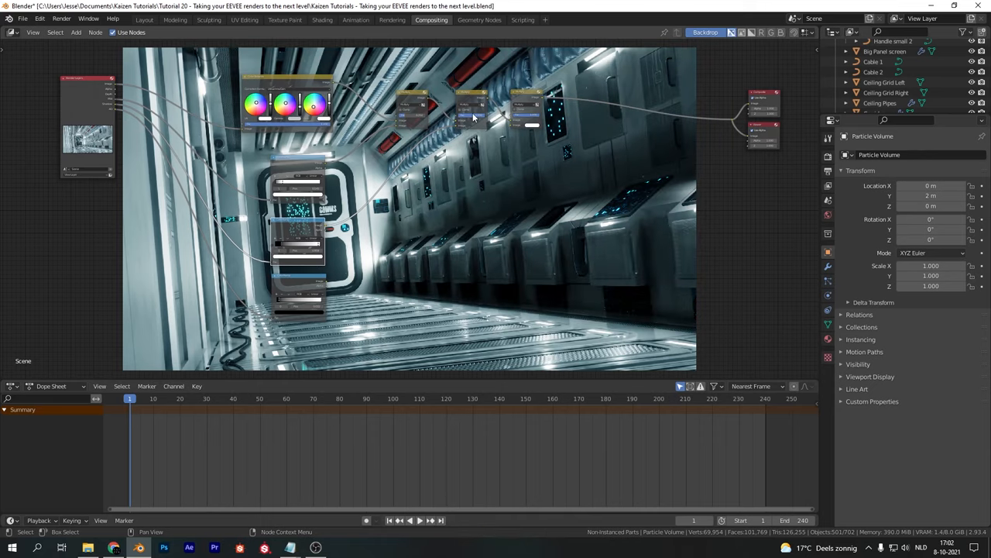
{"action": "left_click", "coordinate": [471, 100]}
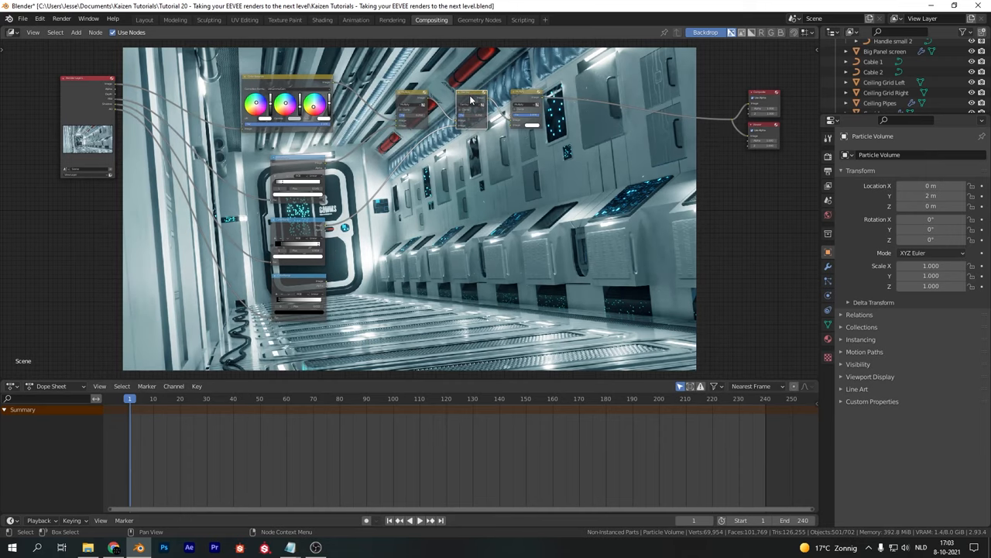
{"action": "mouse_move", "coordinate": [327, 285]}
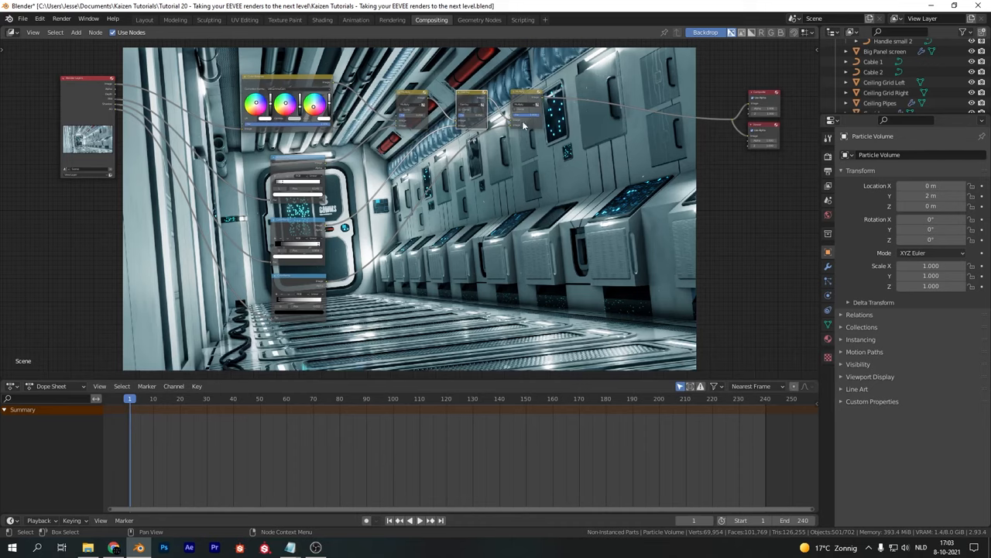
{"action": "mouse_move", "coordinate": [291, 68]}
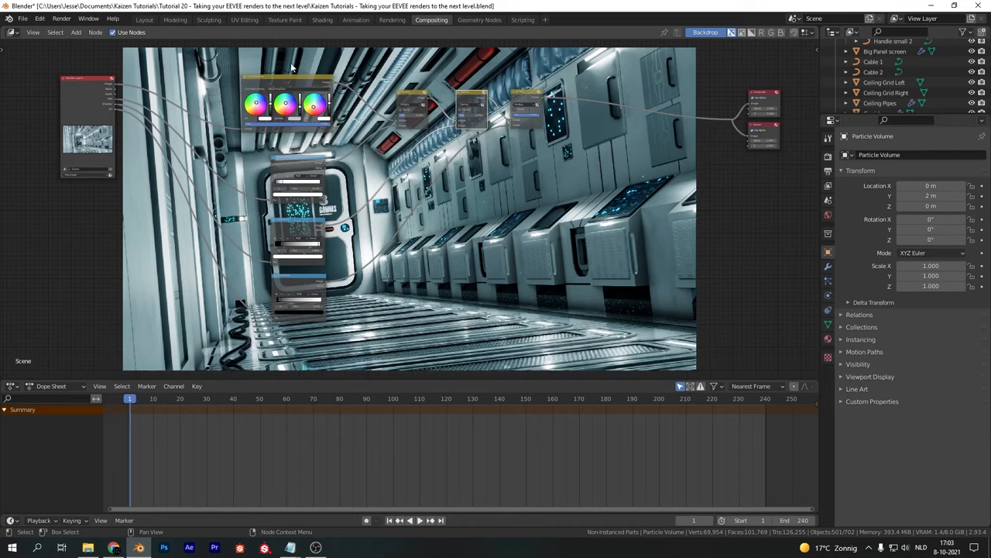
{"action": "mouse_move", "coordinate": [525, 108]}
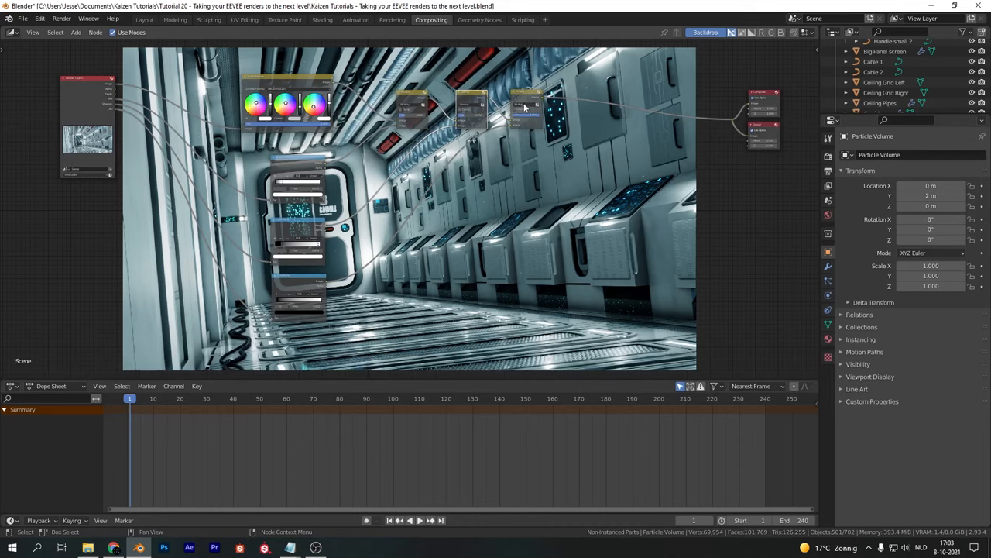
{"action": "left_click", "coordinate": [527, 105]}
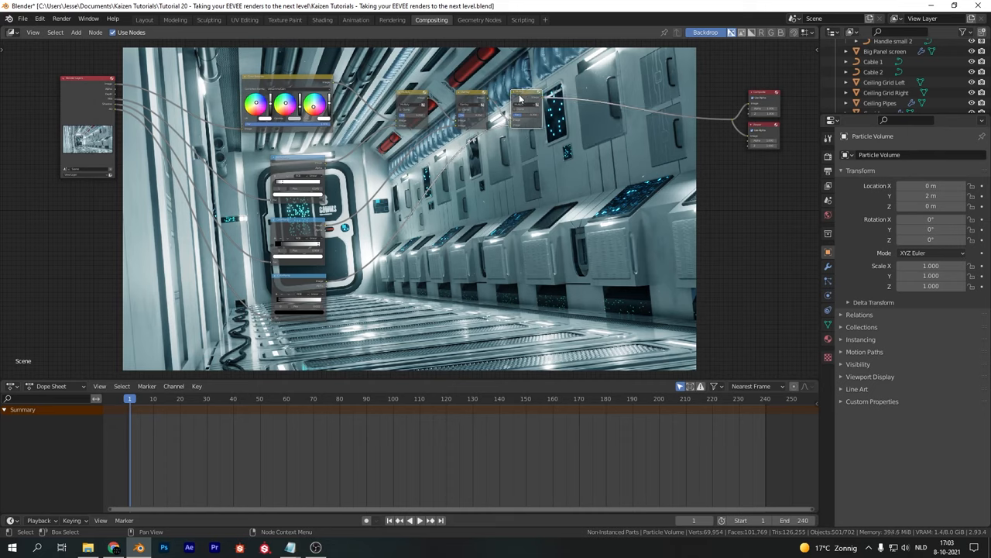
{"action": "type", "text": "rgb"}
{"action": "type", "text": "l"}
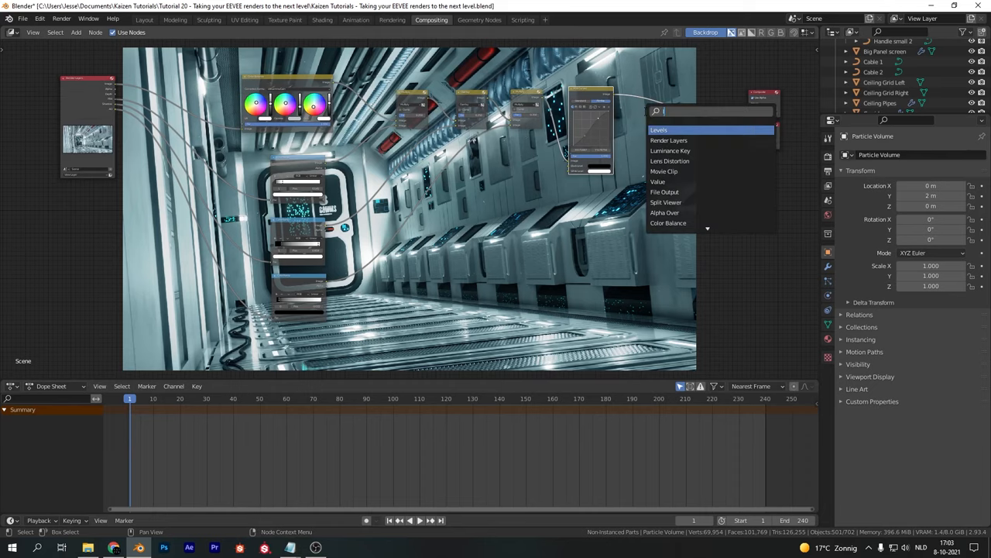
Add an RGB Curves node before Composite and adjust its curve to shape the final tone.
{"action": "left_click", "coordinate": [660, 130]}
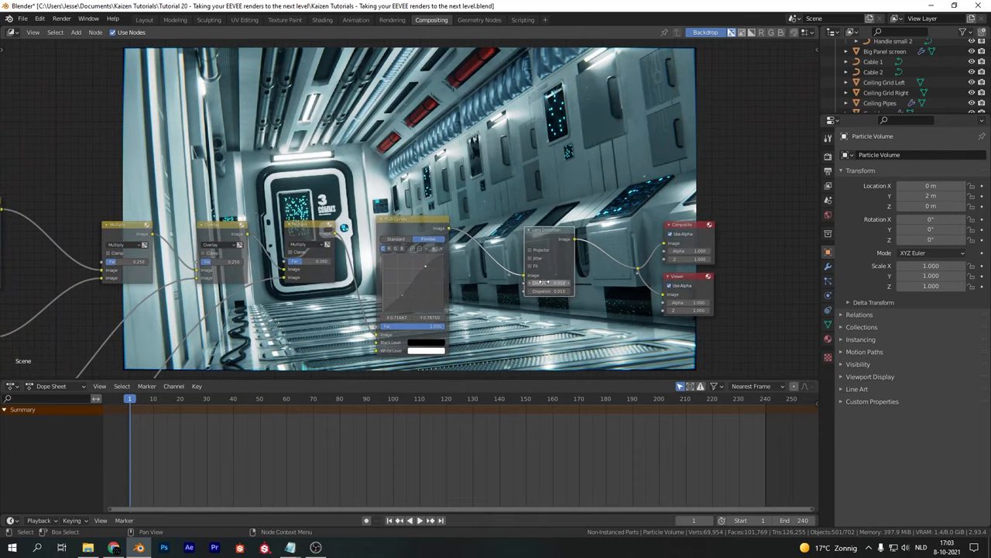
{"action": "left_click", "coordinate": [531, 267]}
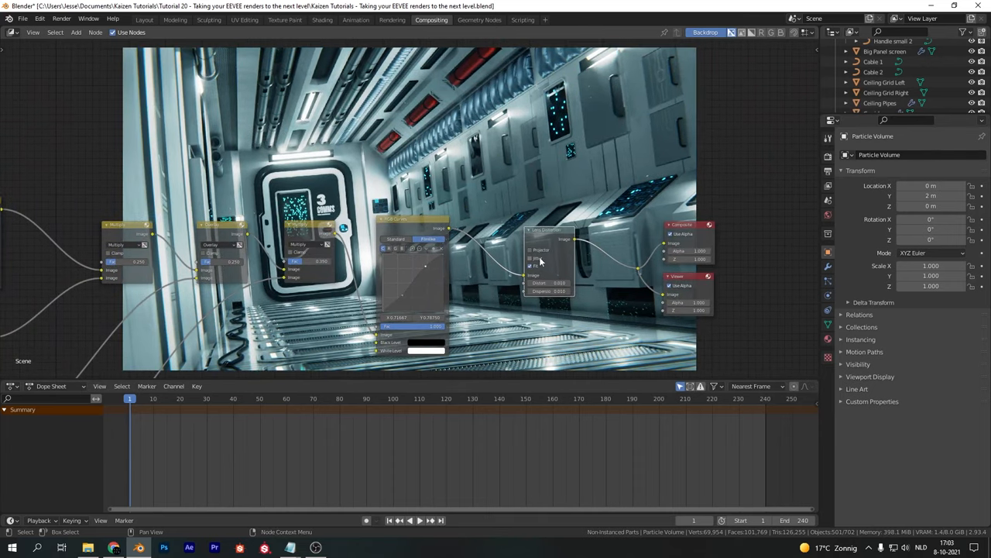
{"action": "mouse_move", "coordinate": [536, 266]}
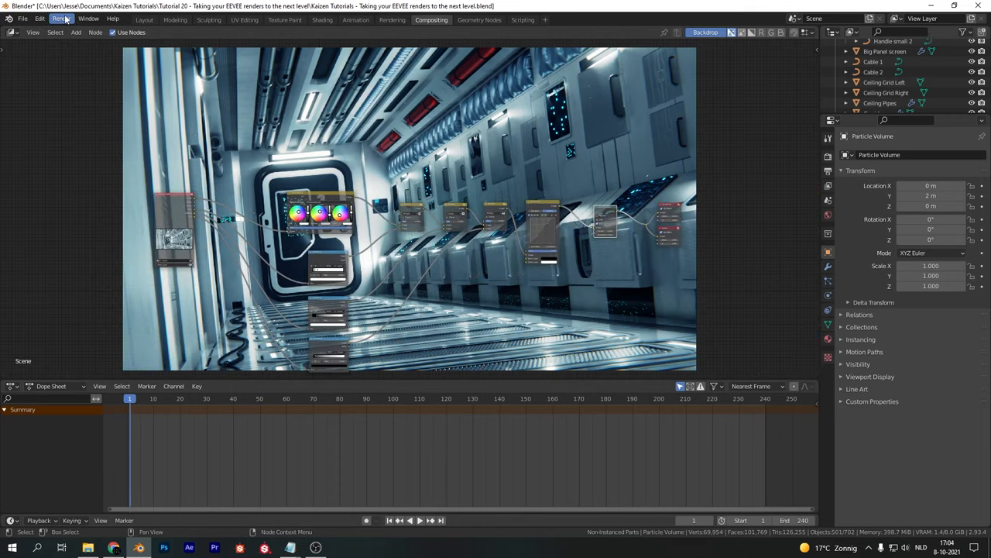
From the Layout workspace, render the current frame via Render > Render Image.
{"action": "left_click", "coordinate": [143, 18]}
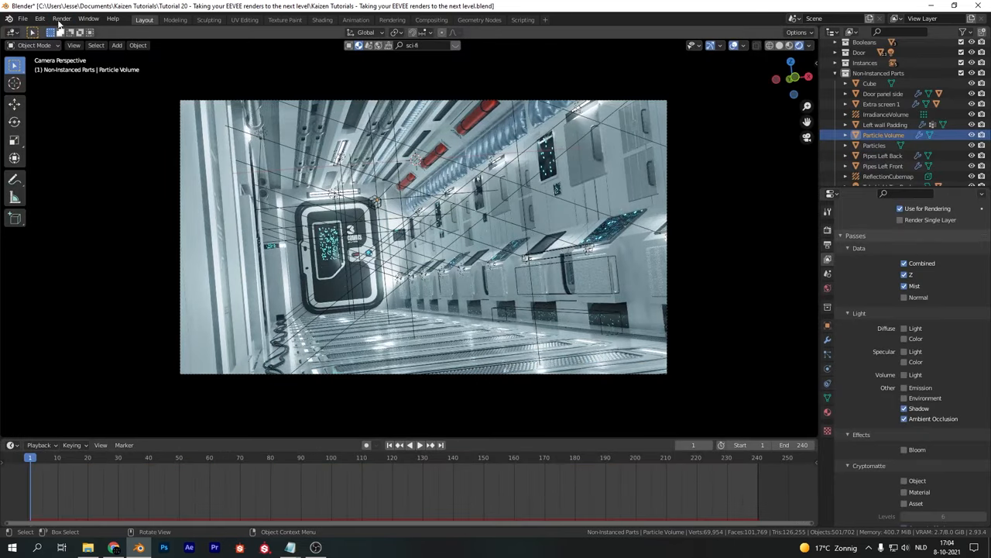
{"action": "left_click", "coordinate": [62, 19]}
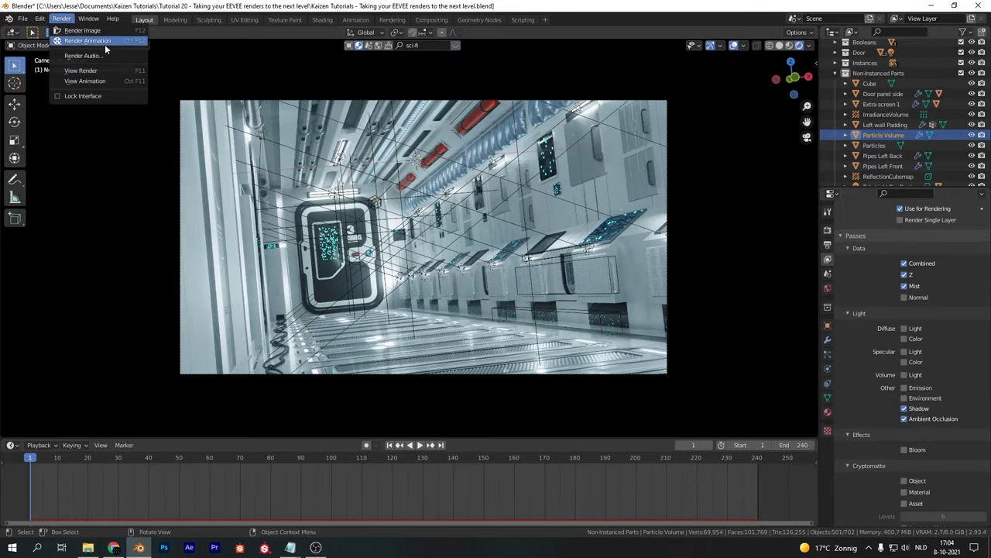
{"action": "left_click", "coordinate": [87, 41]}
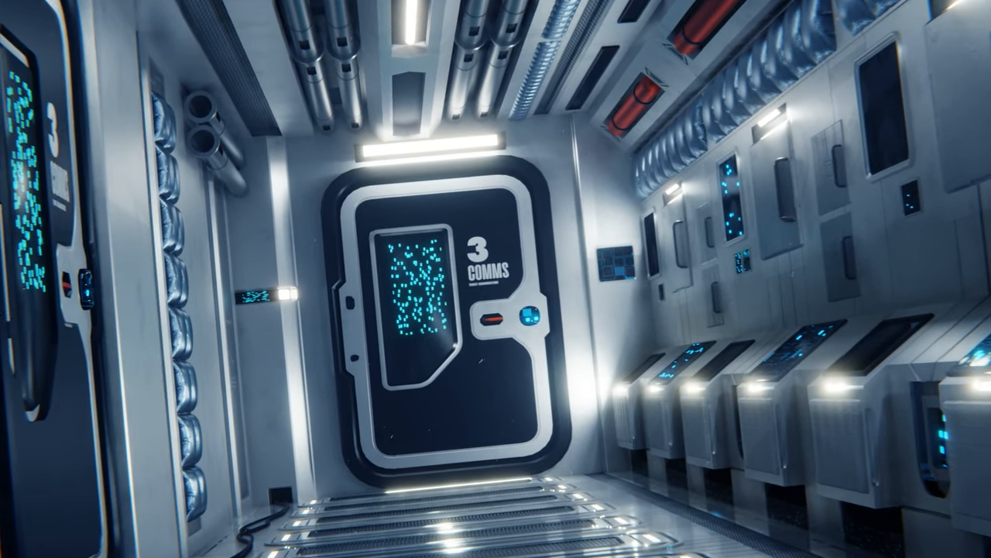